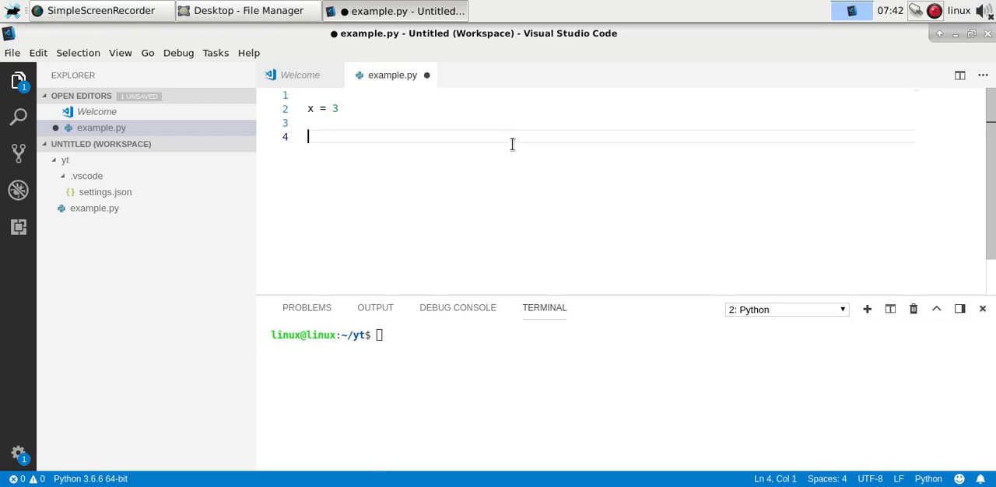
- Write an if x > 5: block printing "Do something" and a dashed "------" line
text(if)
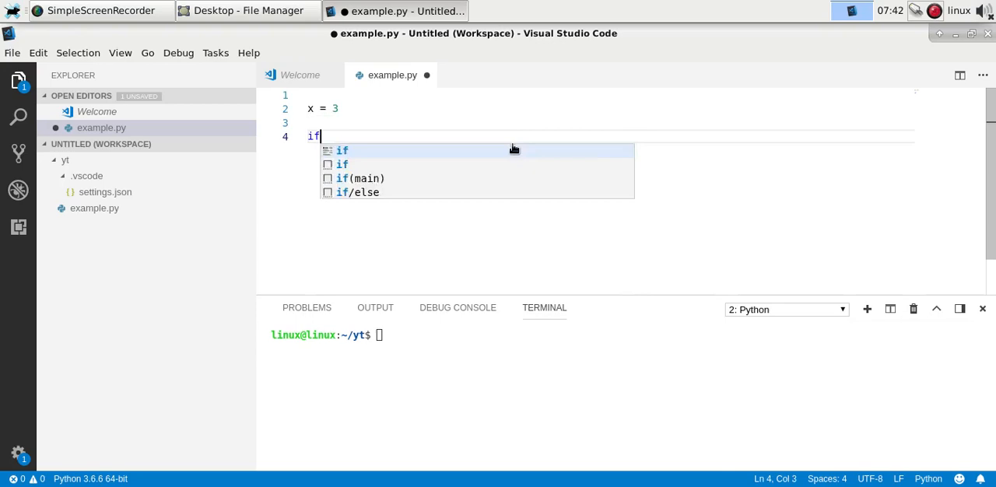
text(x > 5:)
text(print("D)
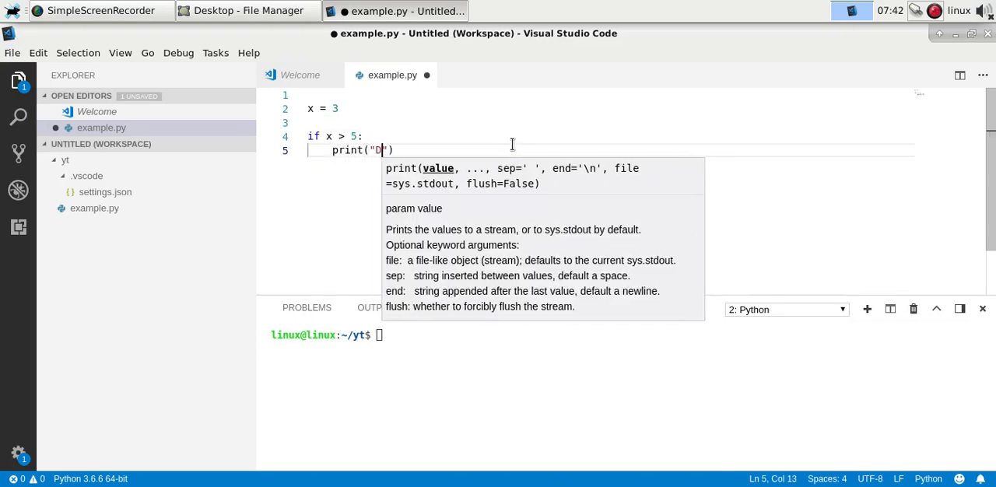
text(o something"))
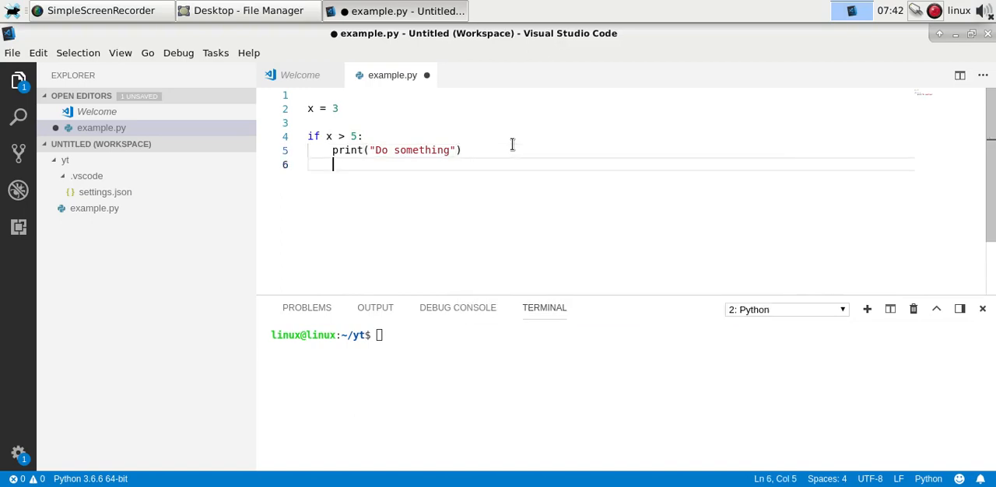
text(print("program continues.."))
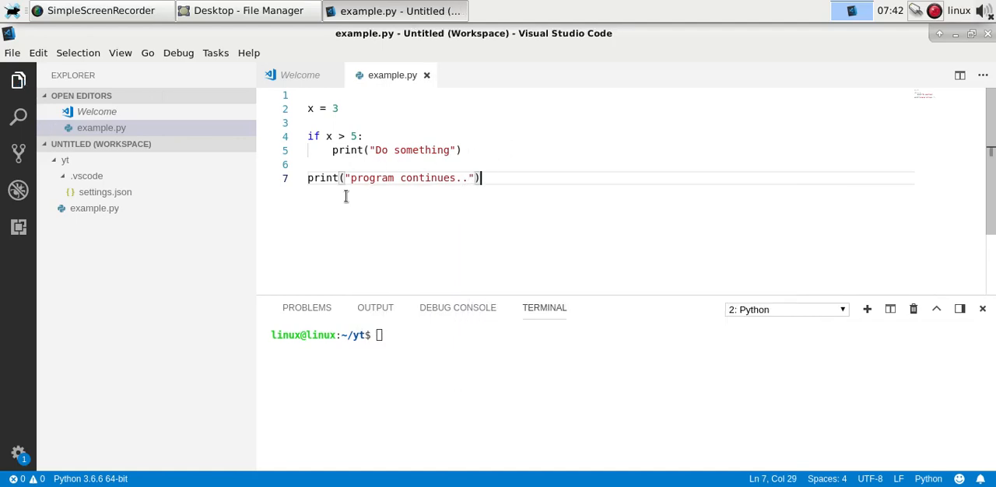
key(Return)
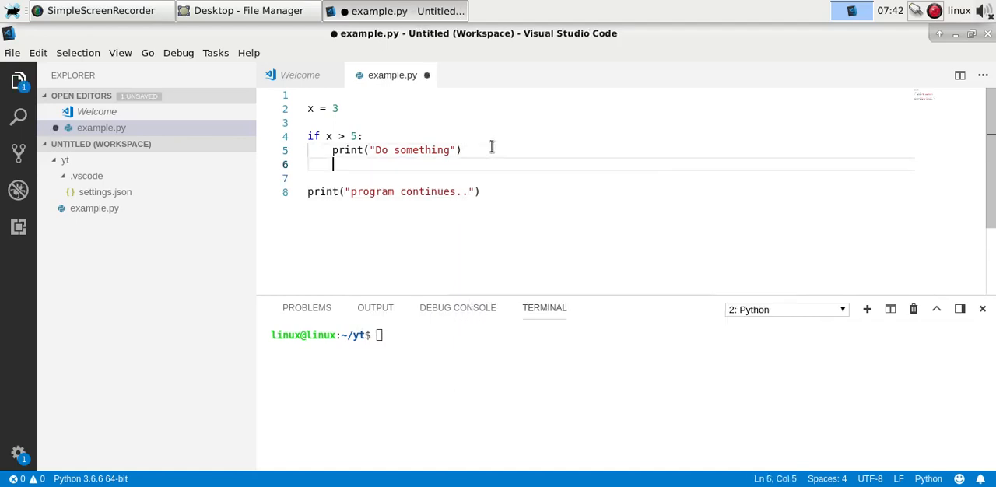
text(print(")
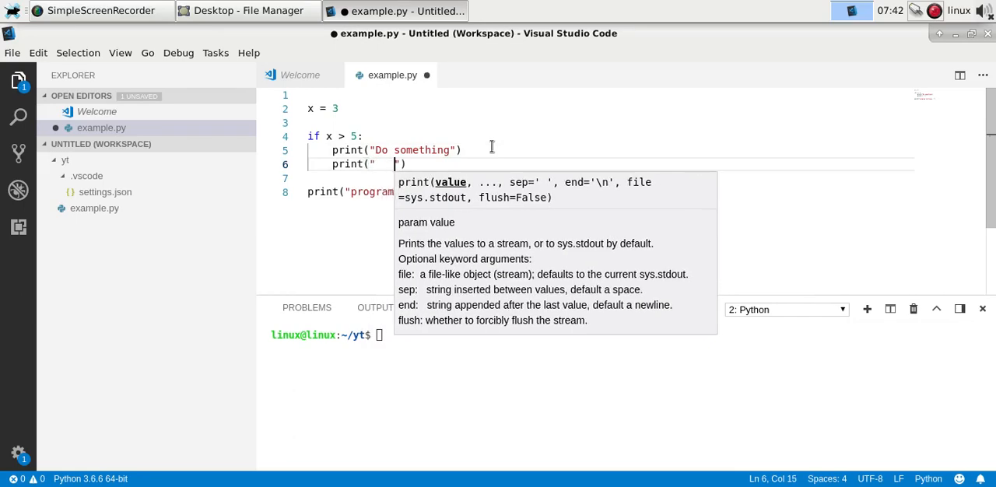
text(------------)
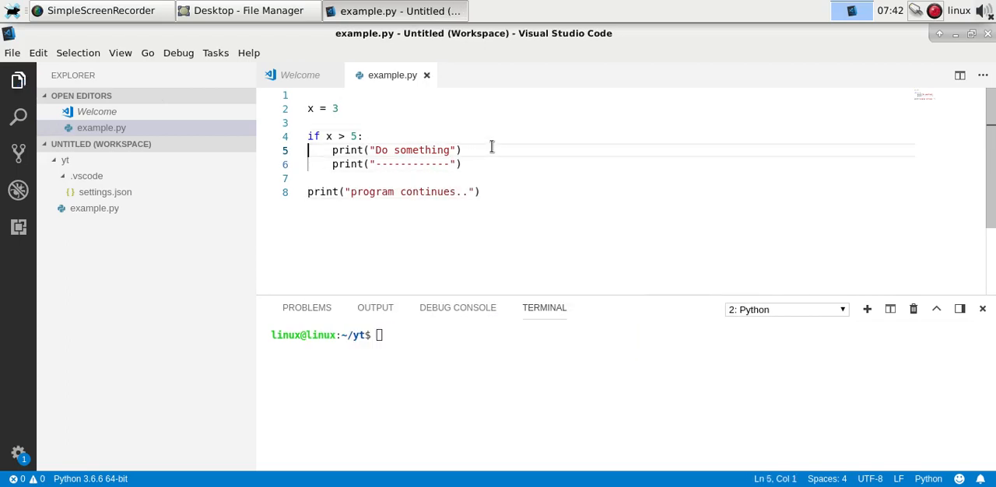
click(314, 109)
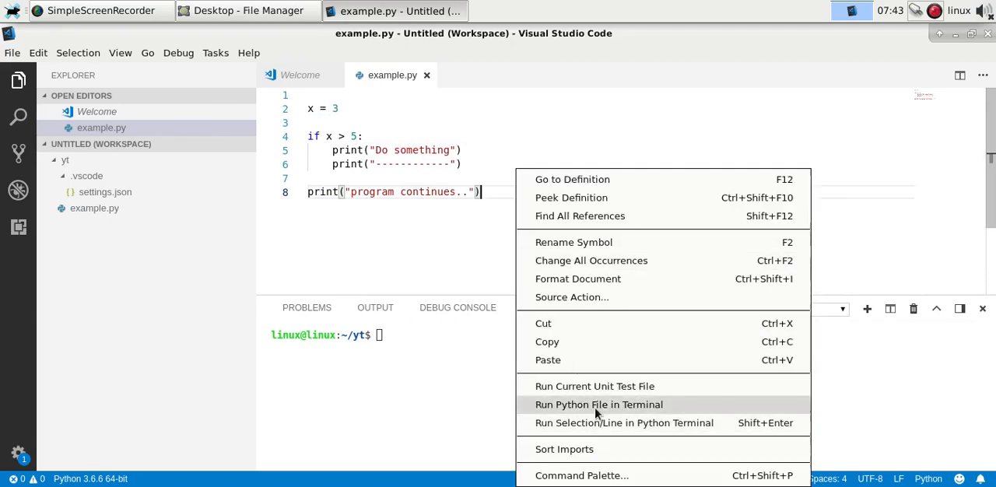
- Run example.py in the terminal, then change x to 7 and save
click(597, 405)
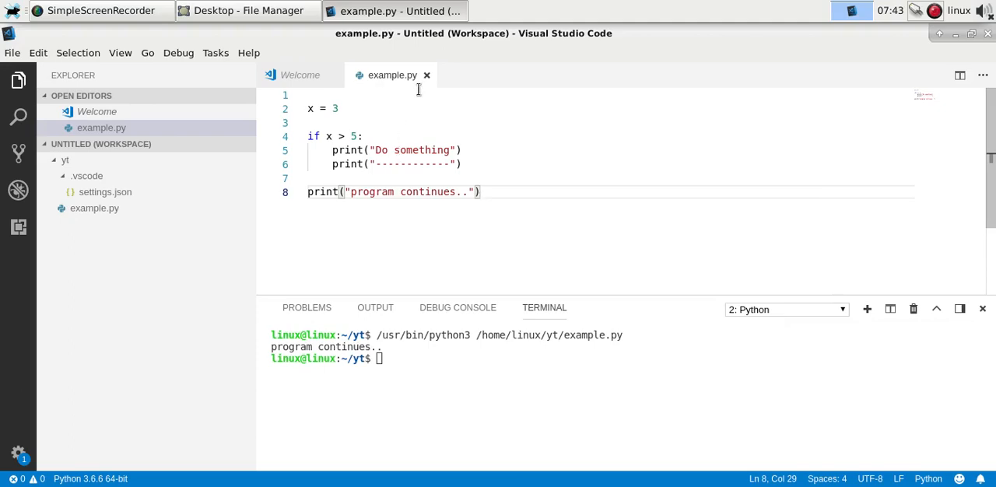
click(395, 109)
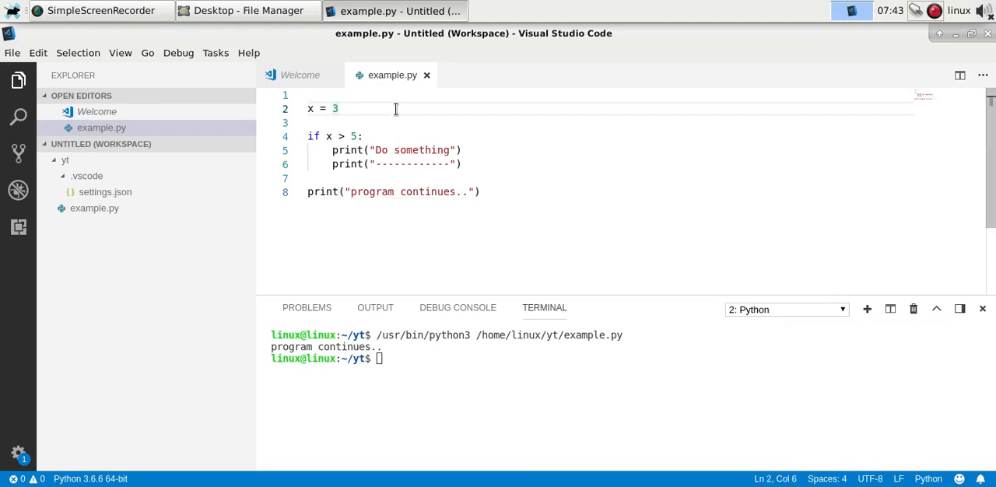
text(7)
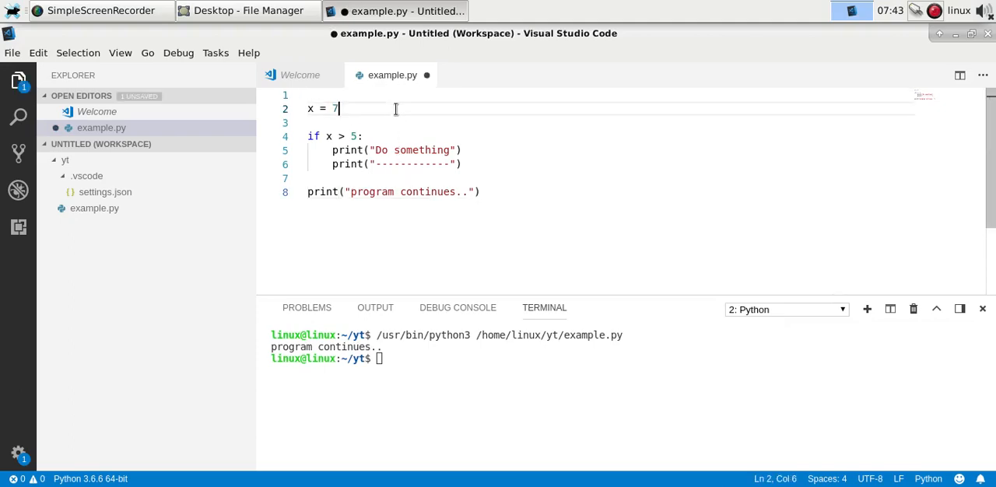
key(ctrl+s)
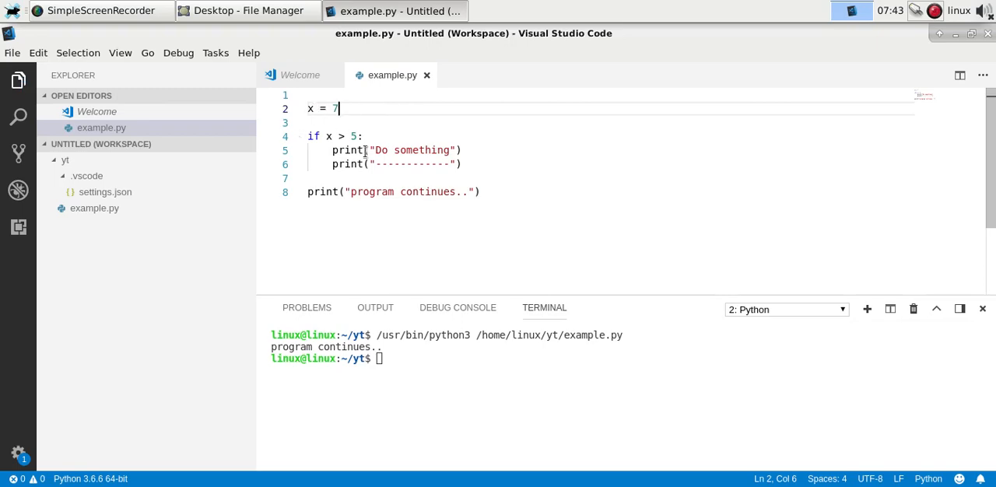
- Rerun the script with x = 7 and position the caret before the final print
click(321, 149)
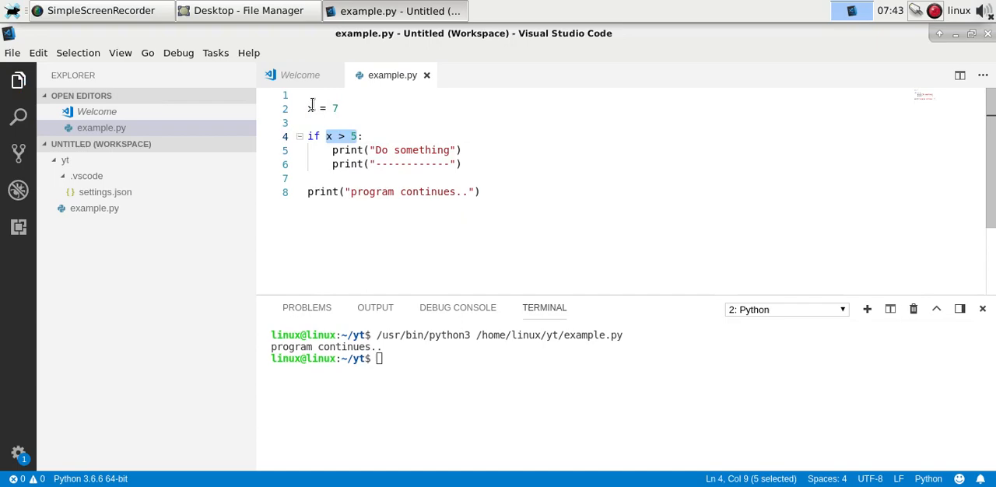
click(501, 165)
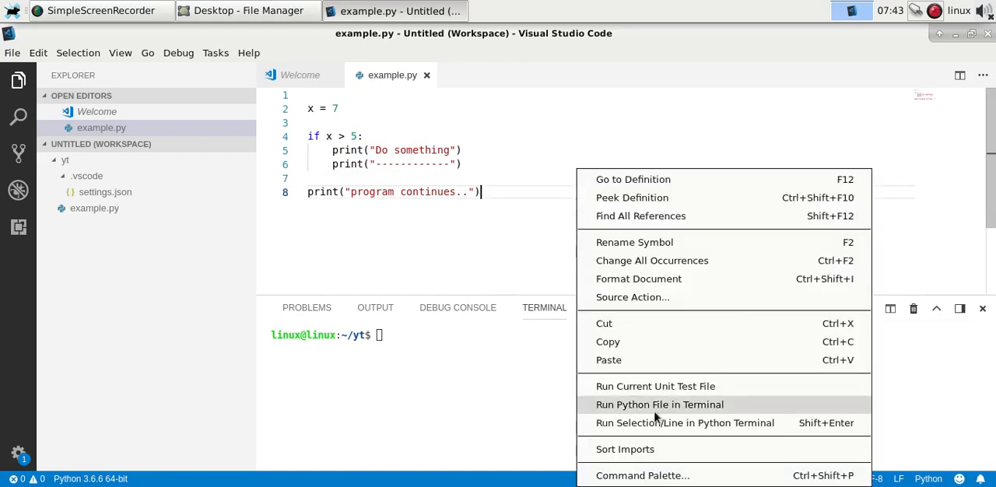
click(660, 405)
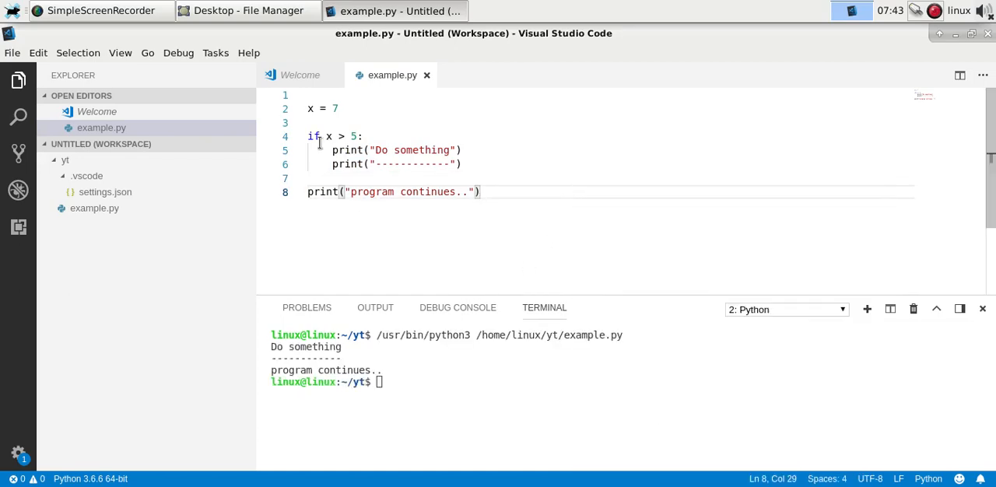
drag(320, 137, 464, 163)
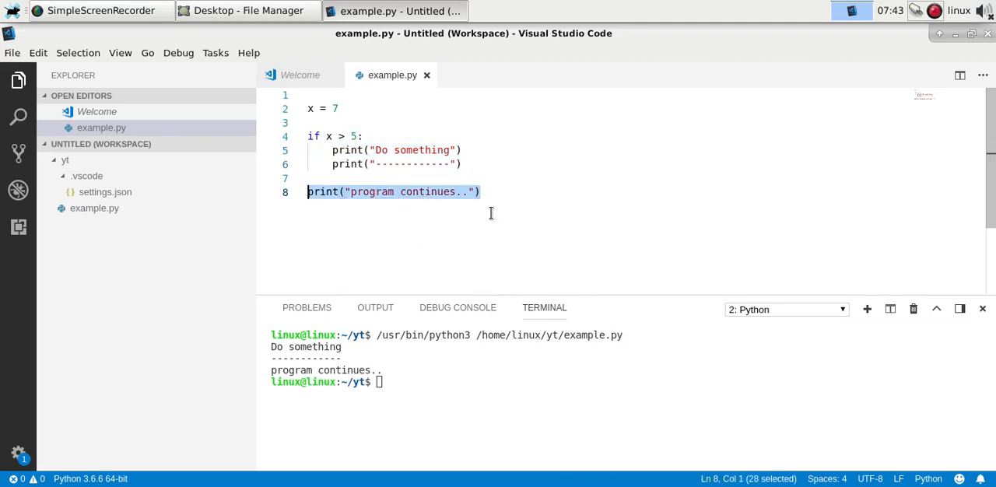
click(462, 165)
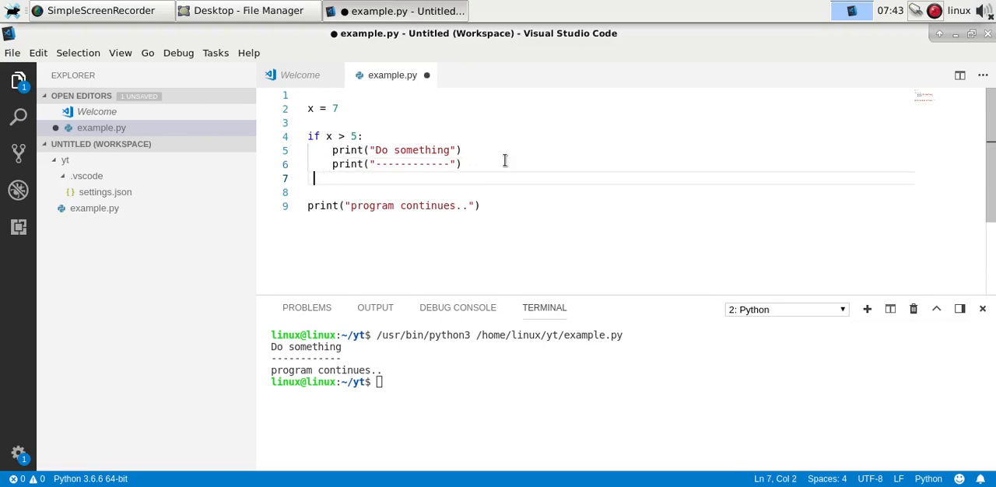
- Add an else: branch printing "X smaller than 5" between asterisk lines and set x to 1
text(else:)
click(605, 191)
text(print(")
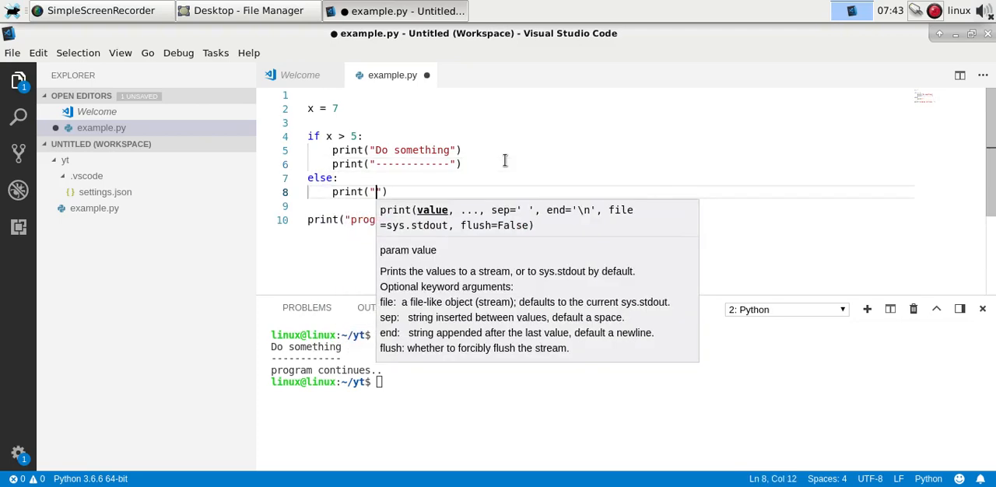
text(X s)
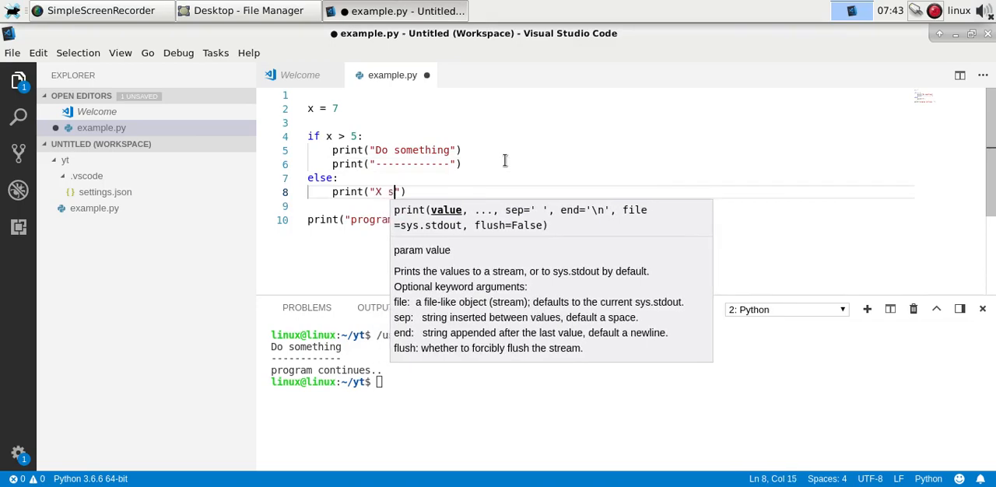
text(maller than 5)
click(612, 205)
text(print("()
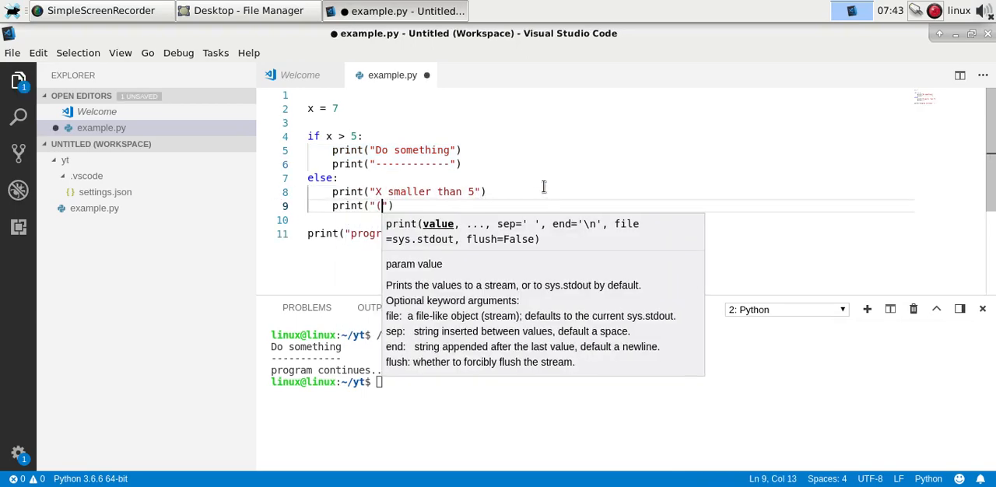
text(***************)
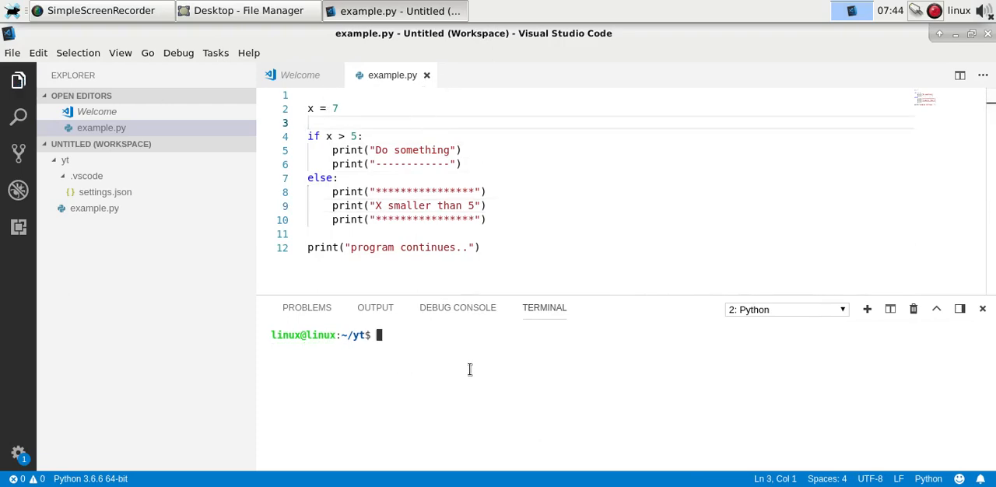
text(1)
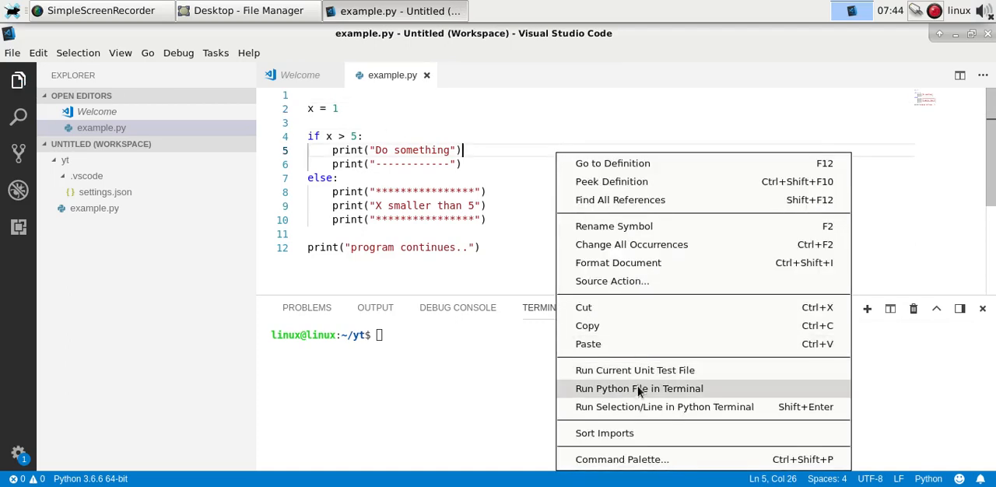
click(638, 389)
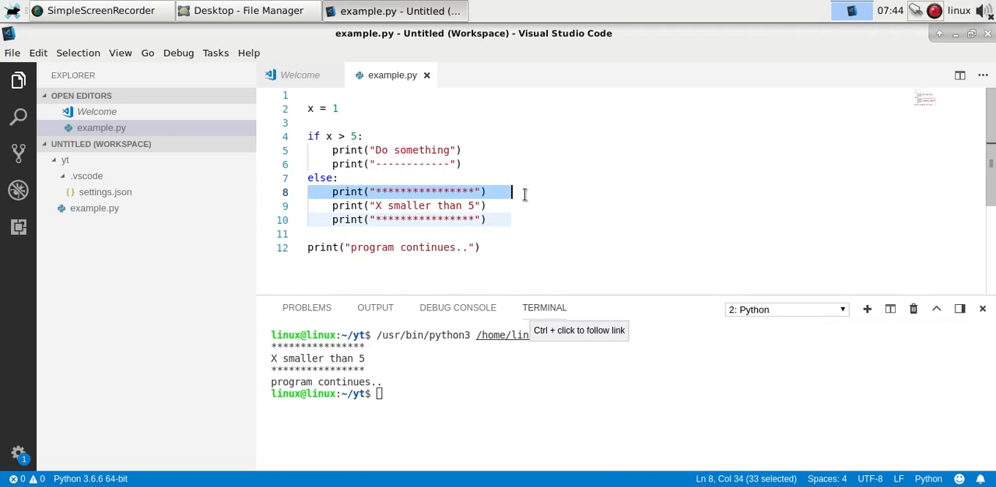
click(311, 234)
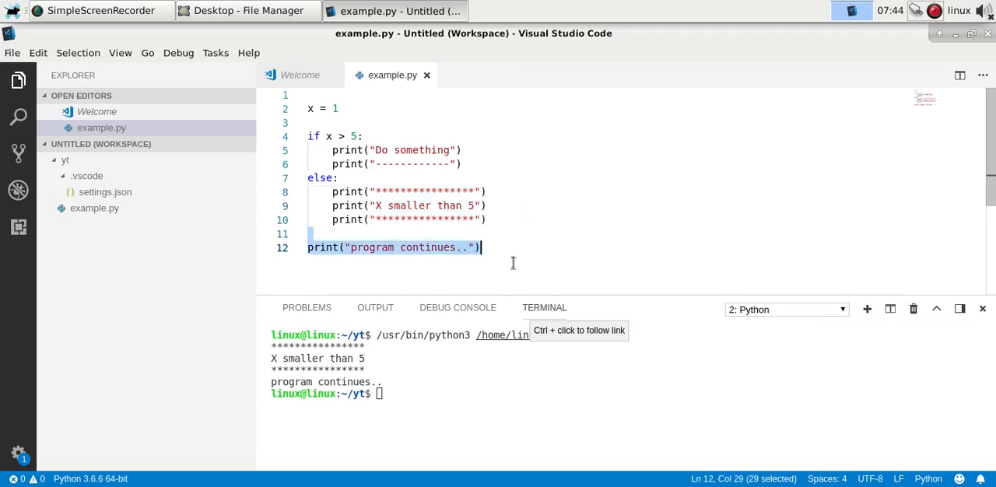
click(476, 217)
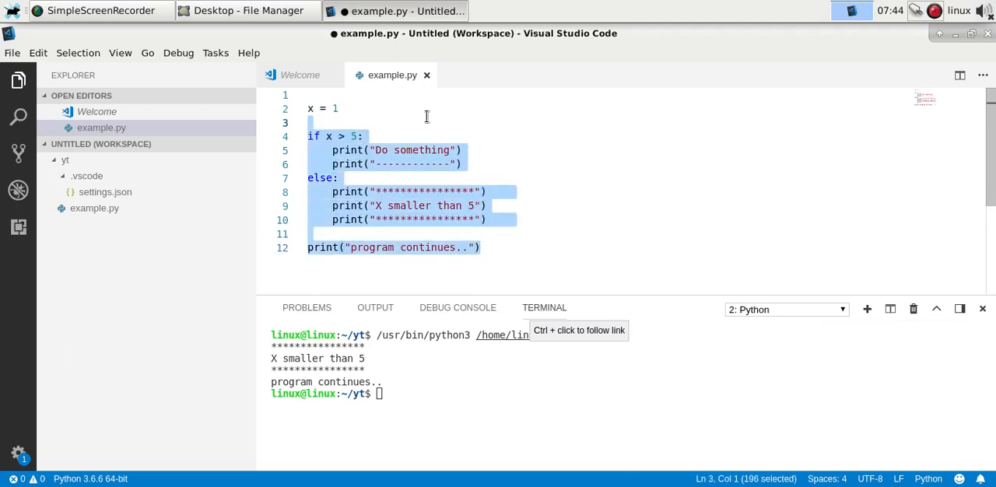
- Replace the old block with if x > 20 / elif x > 10 / else printing "1", "2", "3"
key(Delete)
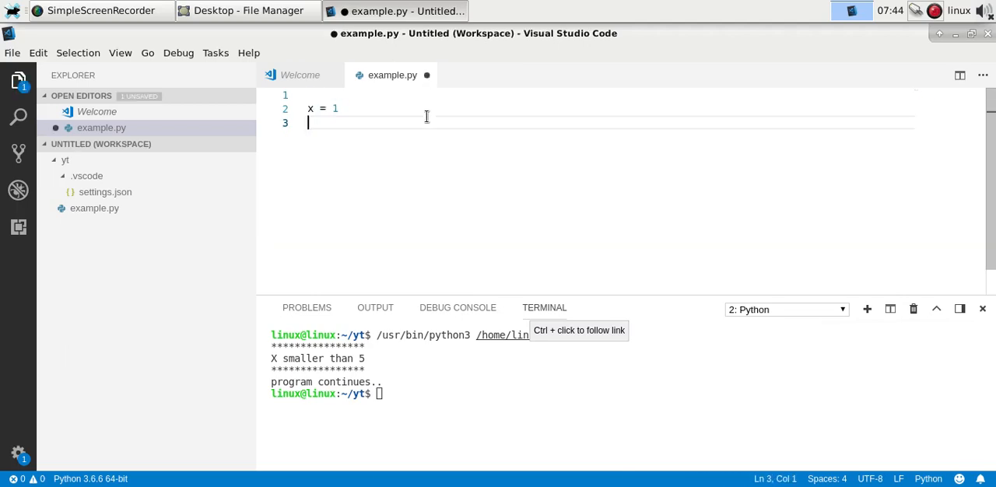
text(if x >)
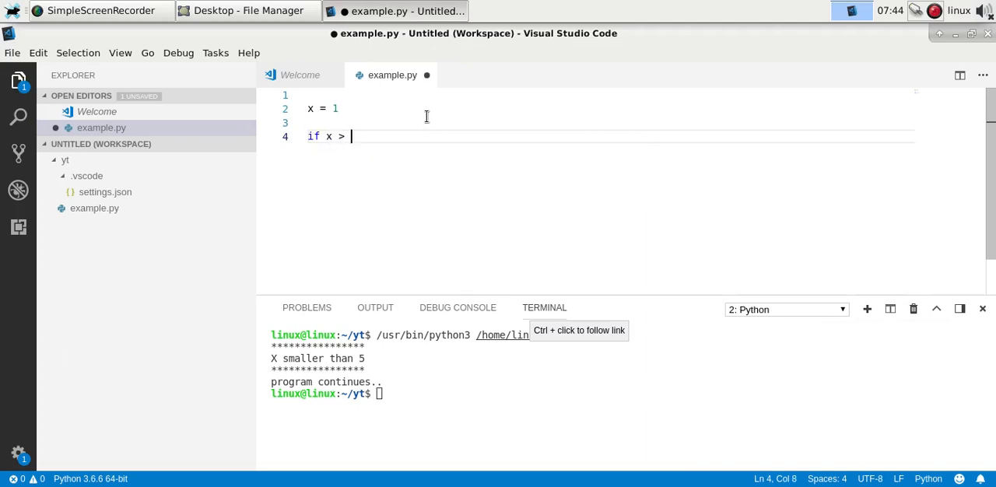
text(20:)
text(elif x > 10:)
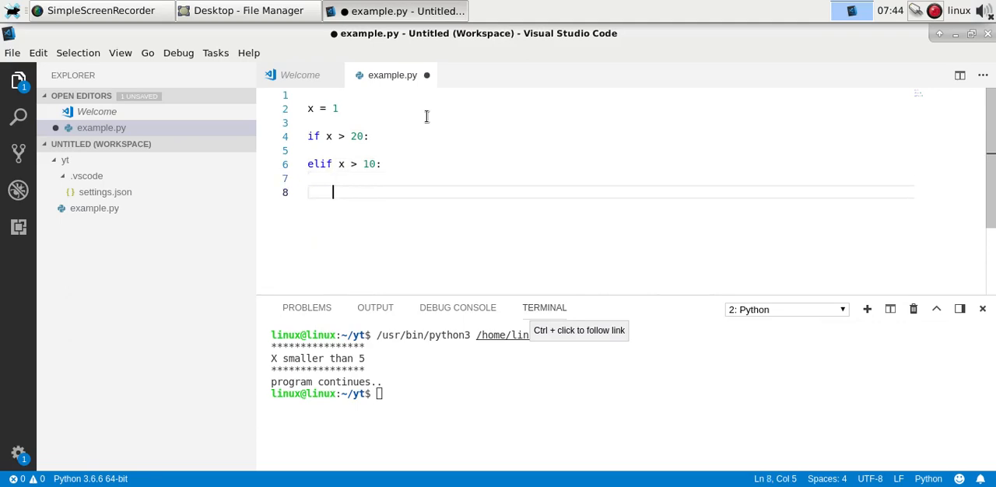
text(else:)
text(print()
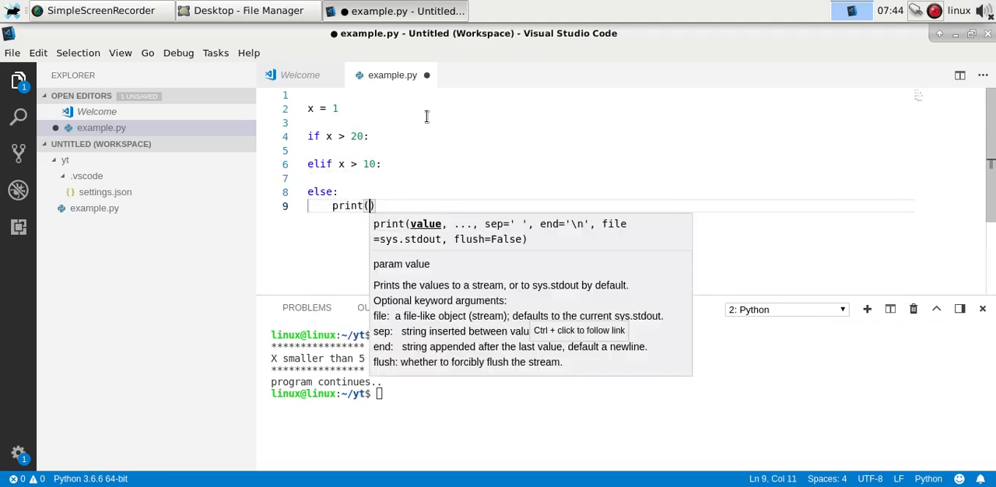
text("3")
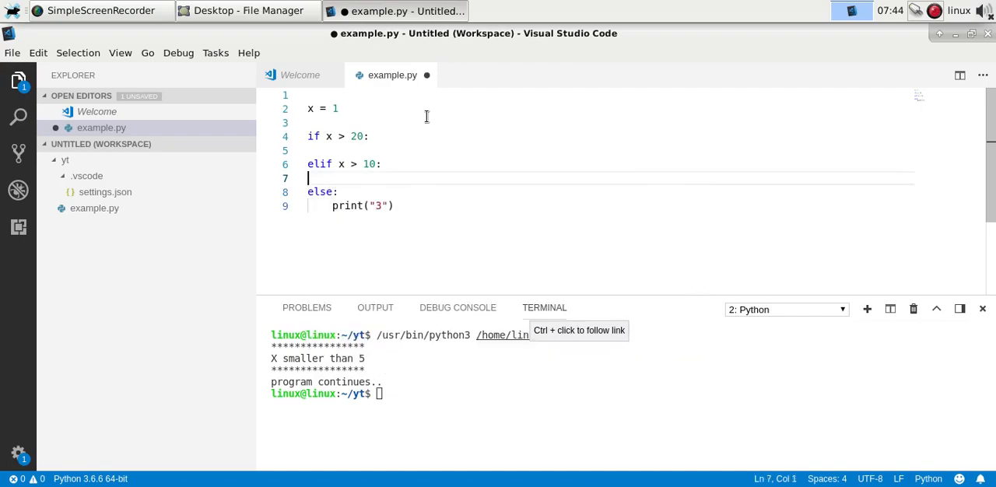
text(print("2)
click(612, 150)
text(print("1"))
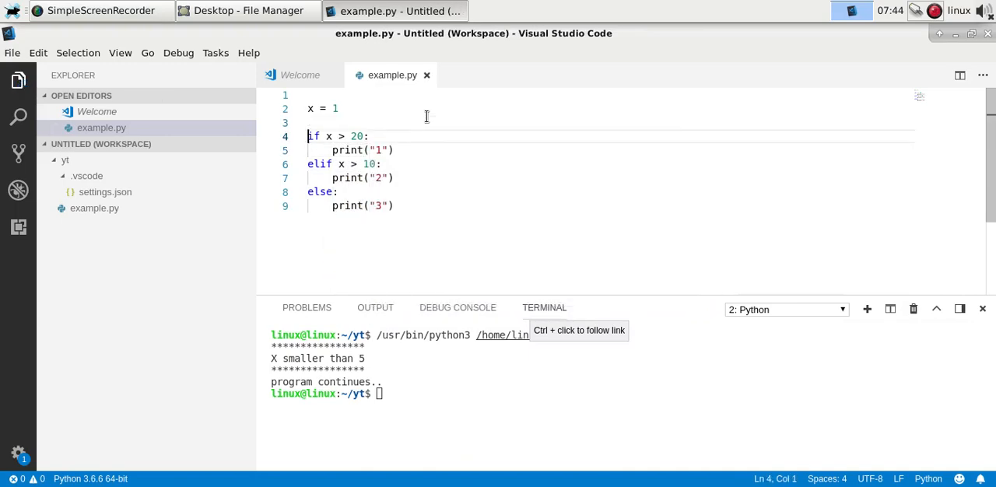
click(358, 205)
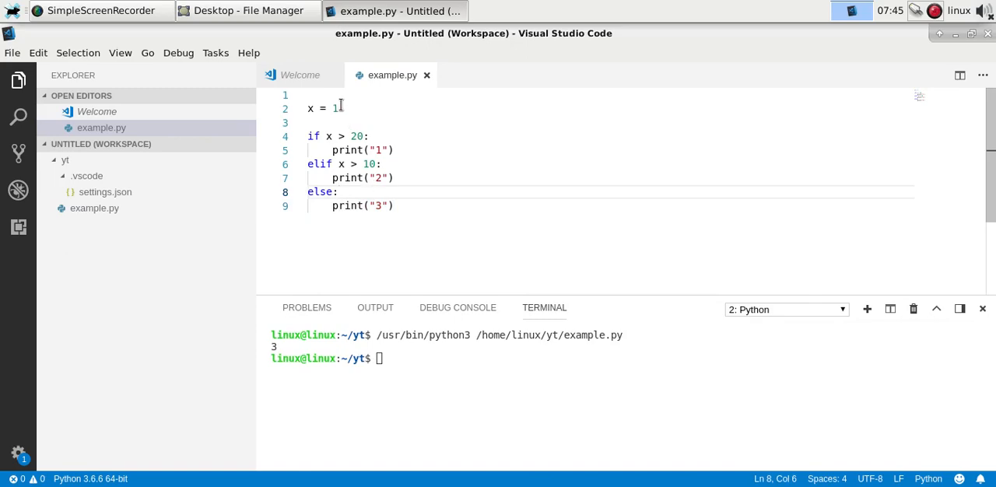
- Set x to 11 and run the script in the terminal, printing 2
text(1)
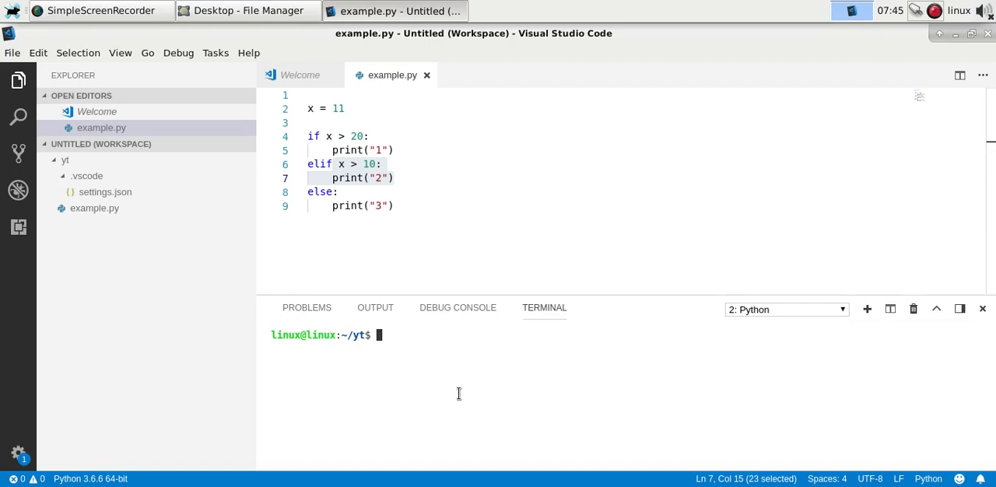
right_click(366, 165)
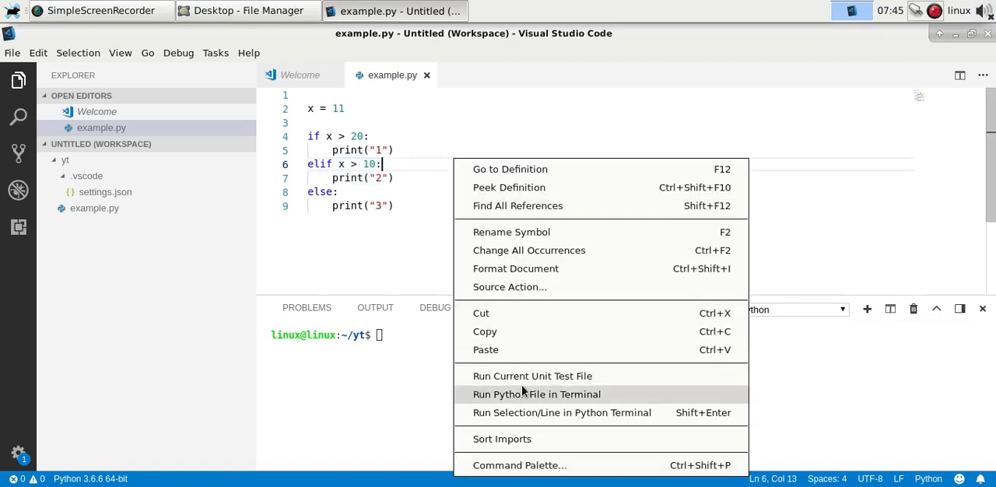
click(536, 393)
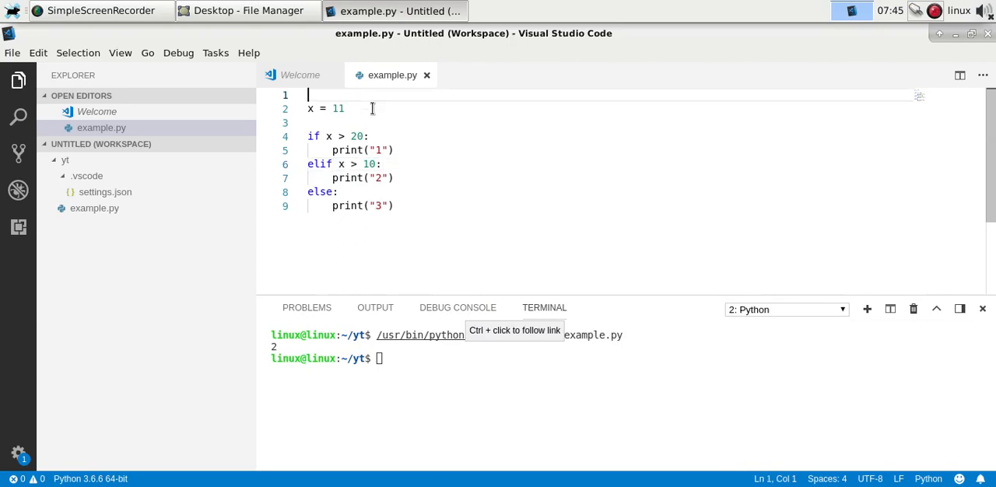
- Set x to 50 and run again, printing 1, then select the conditional code
text(5)
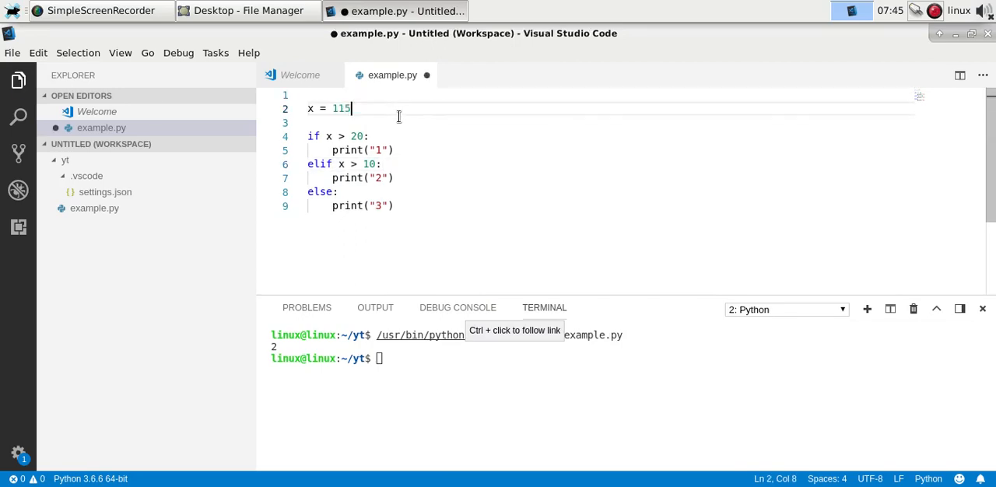
right_click(389, 150)
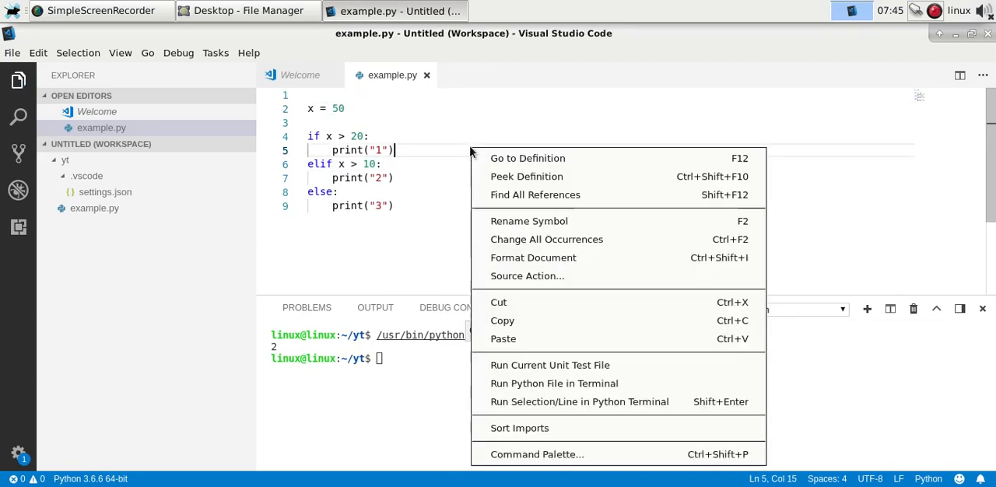
click(554, 382)
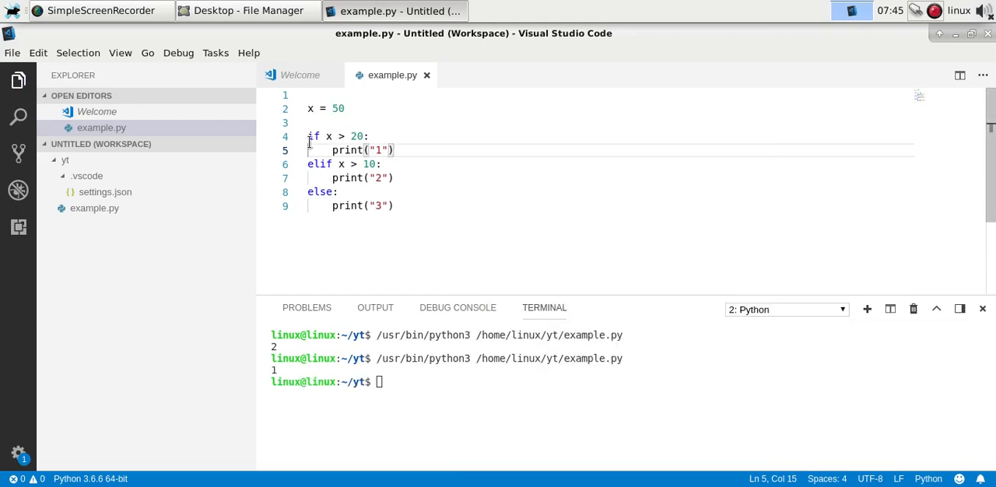
drag(308, 137, 394, 150)
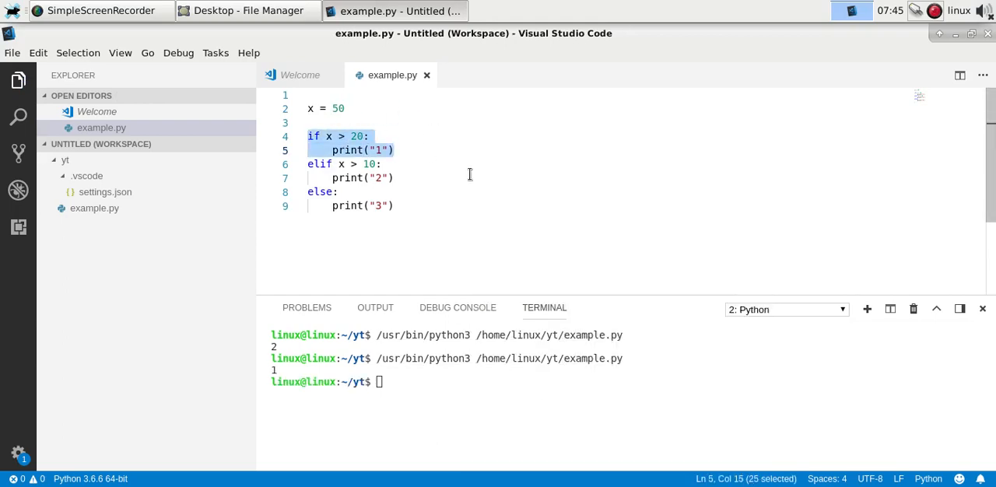
- Clear the terminal and write if x > 0 and x < 10: printing "correct input", else "Invalid in..."
text(clea)
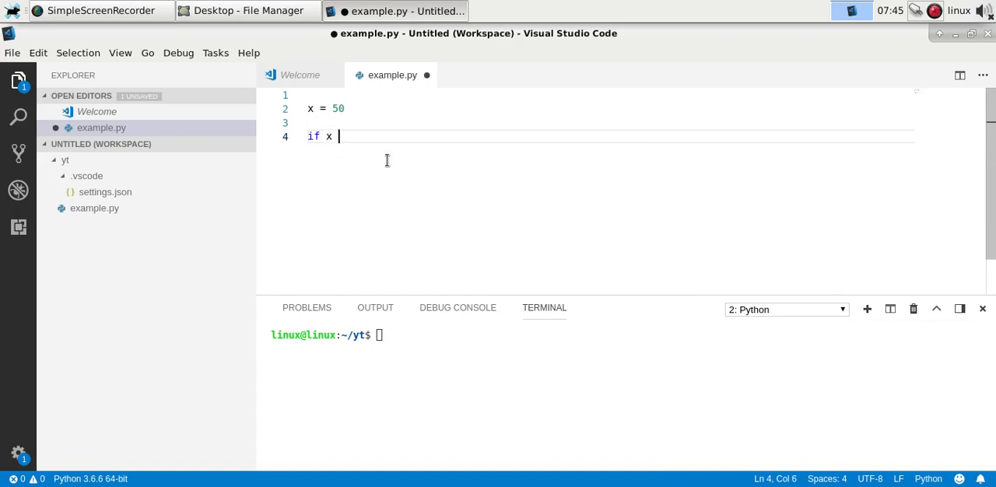
text(> 0)
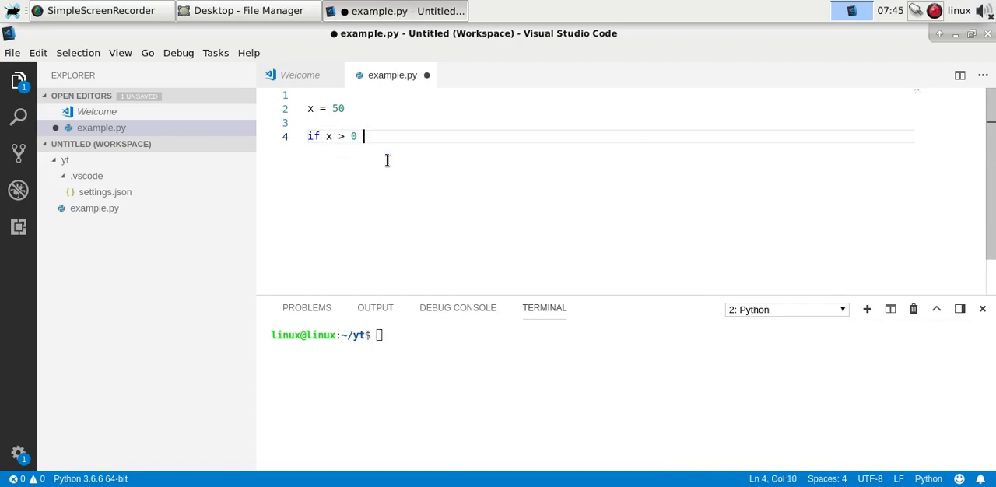
text(and x < 10:)
text(print("correct input)
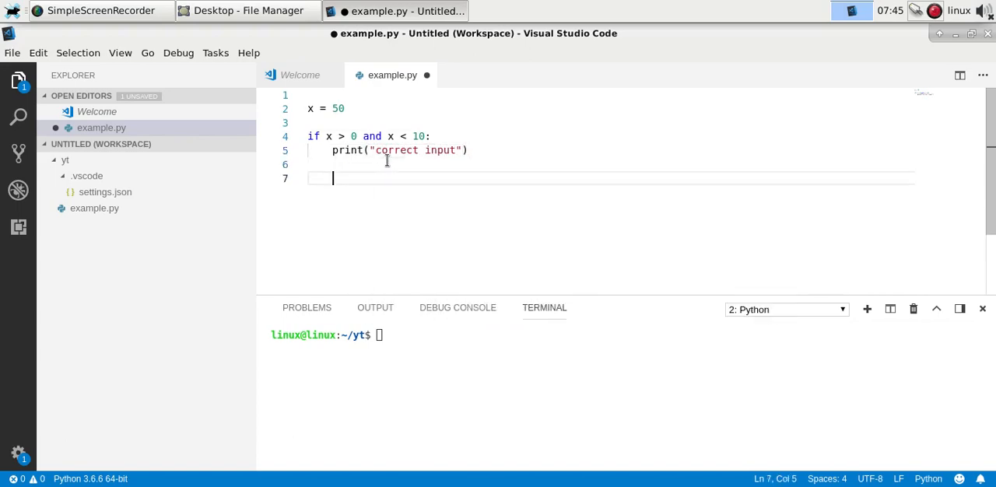
text(# code...)
text(print)
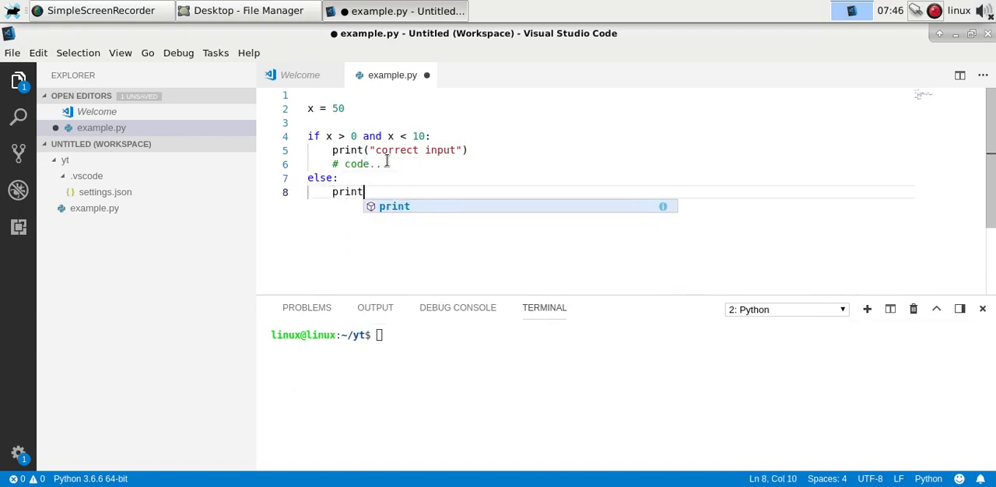
text(("Invalid in)
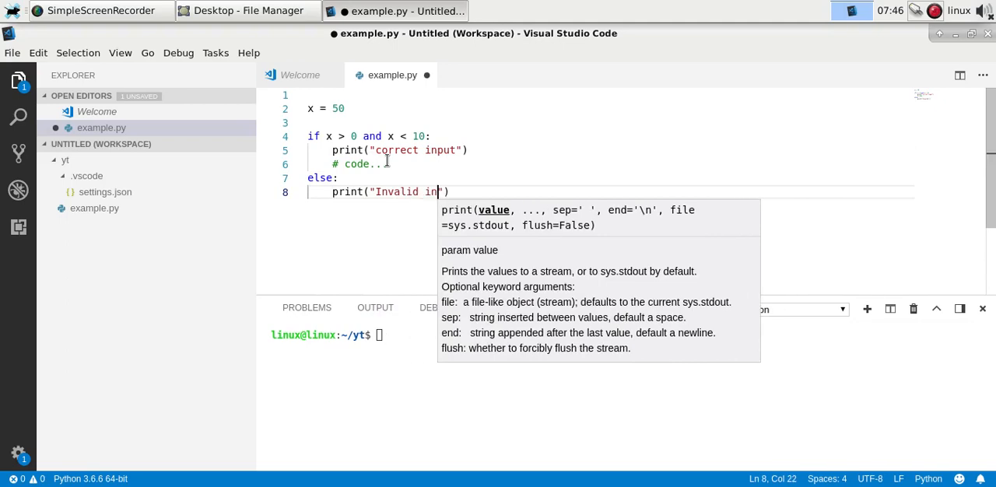